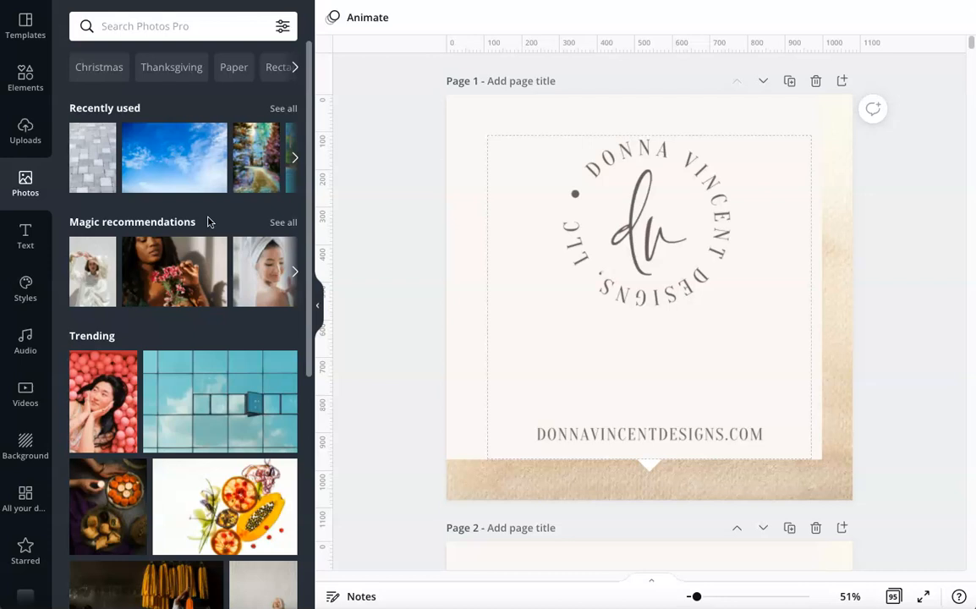
# Browse the More > Apps and Integrations list to locate the Draw (Beta) app.
pyautogui.scroll(-3)
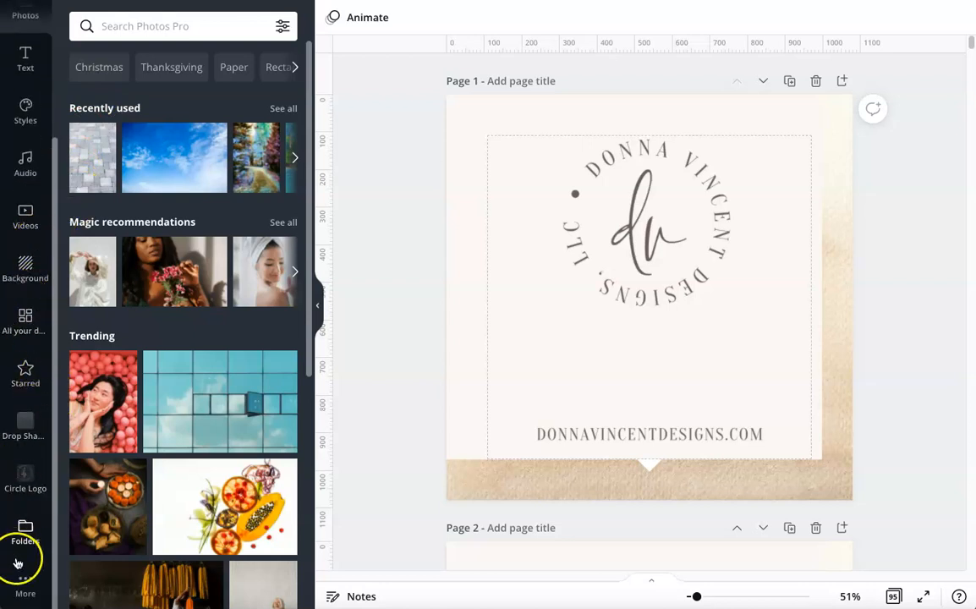
pyautogui.moveTo(9, 603)
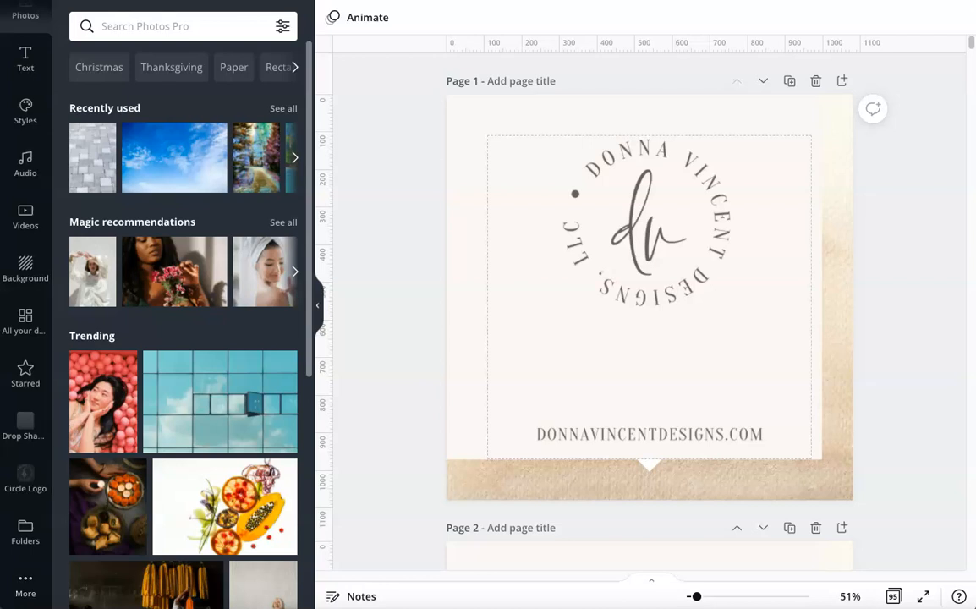
pyautogui.moveTo(26, 588)
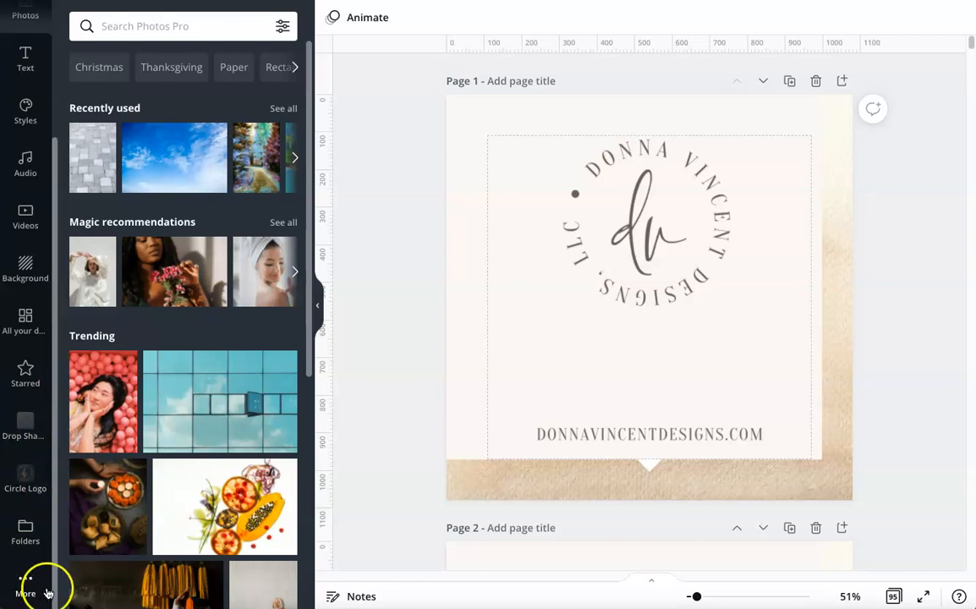
pyautogui.click(25, 583)
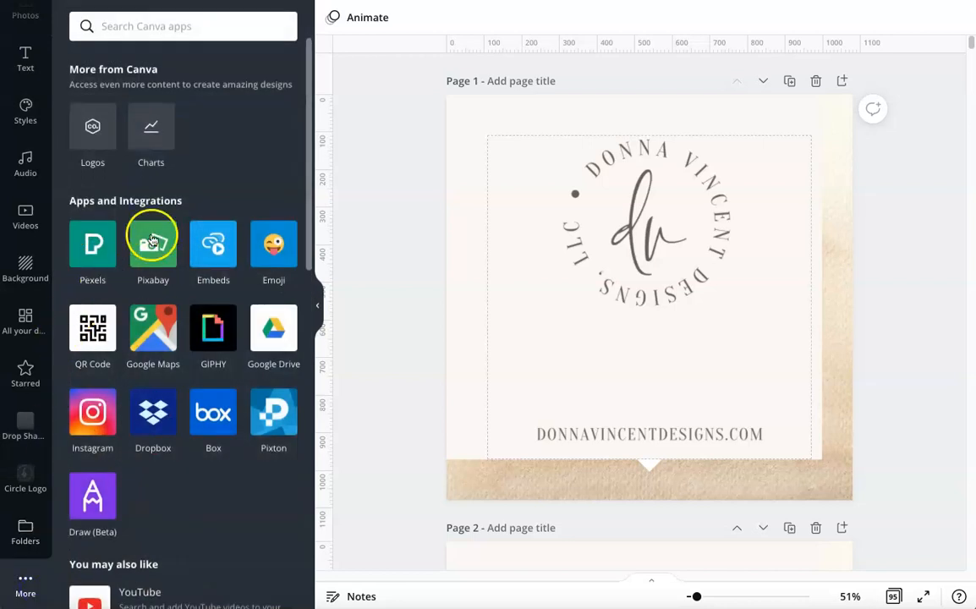
pyautogui.moveTo(179, 257)
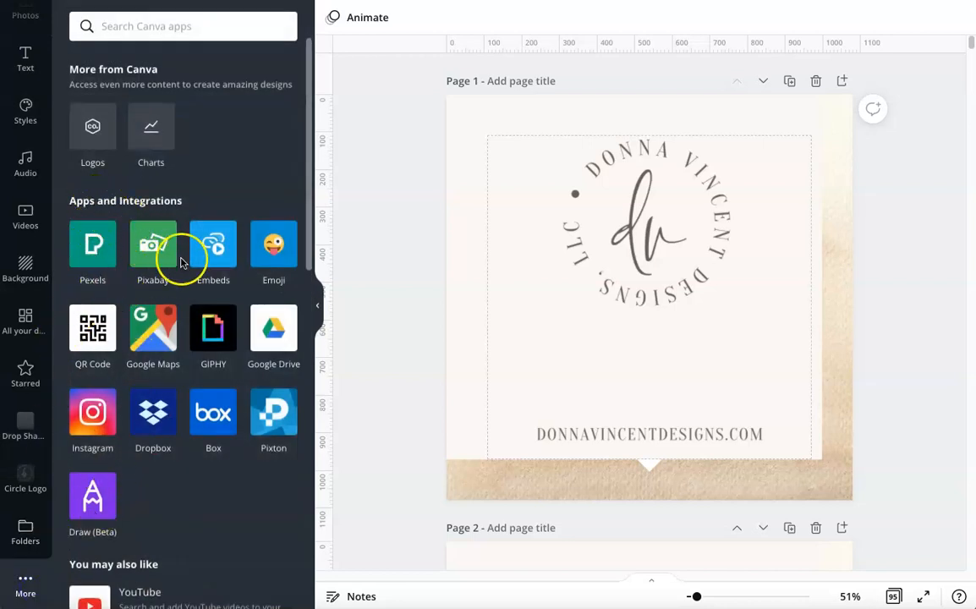
pyautogui.scroll(-3)
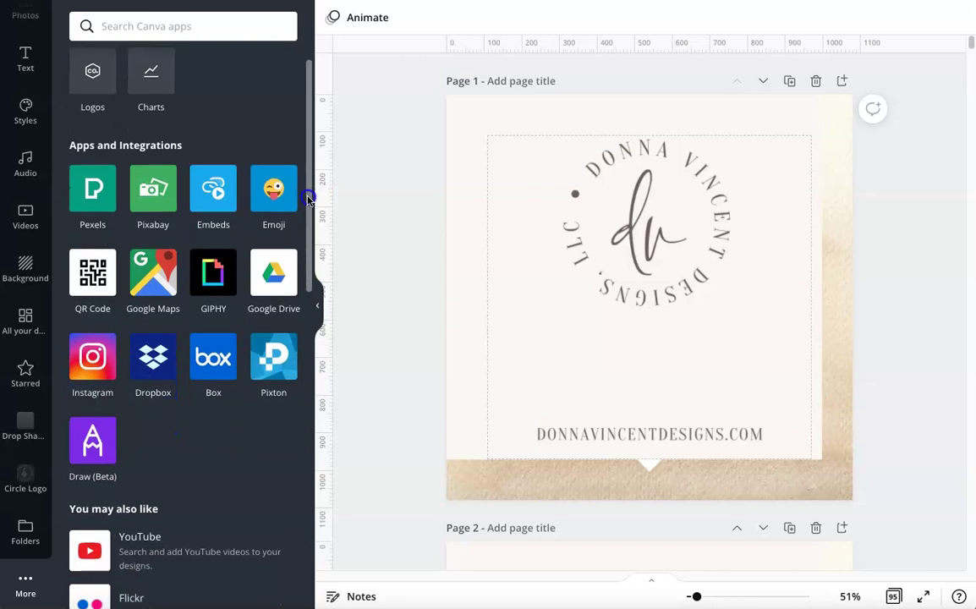
pyautogui.scroll(-3)
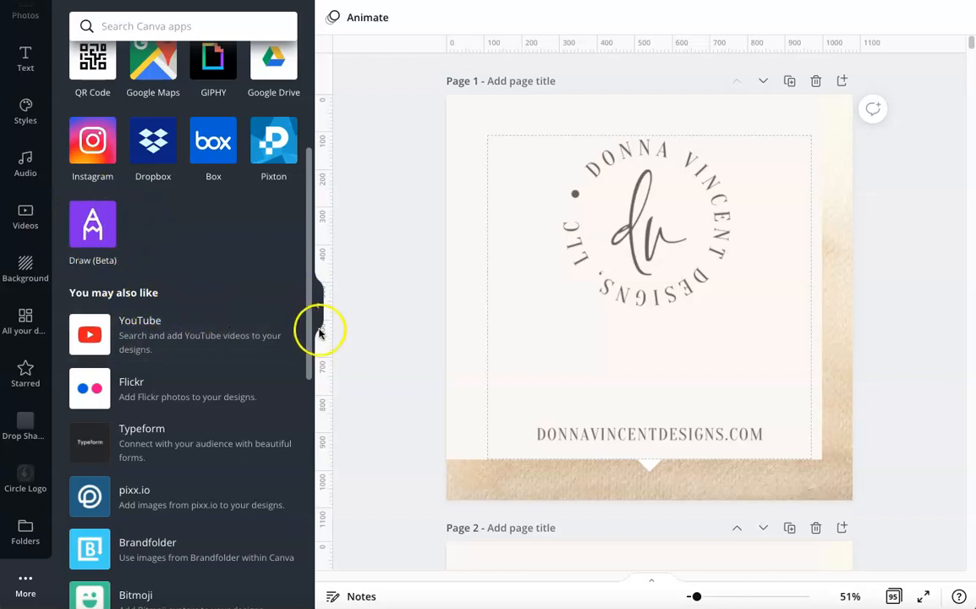
pyautogui.moveTo(91, 301)
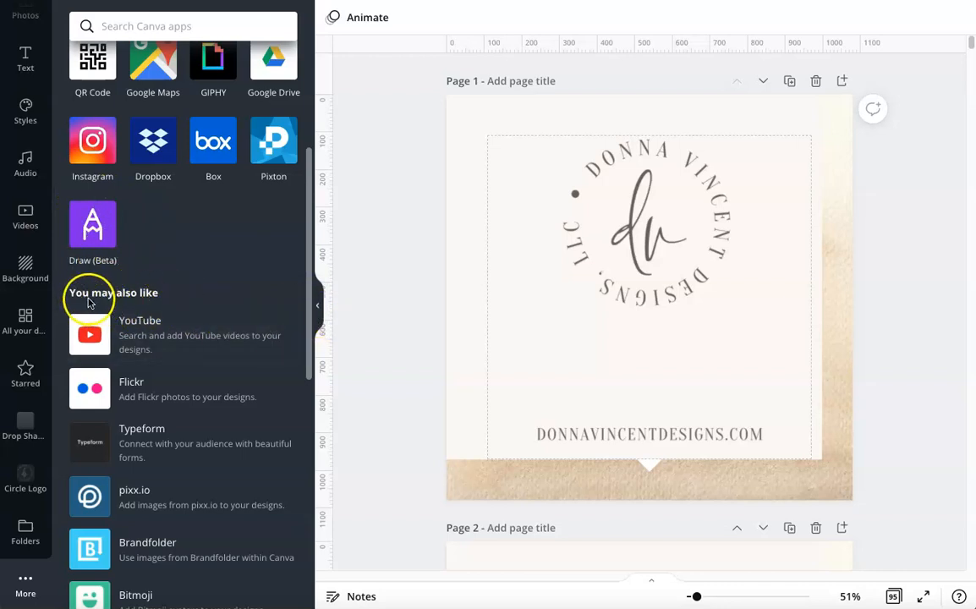
pyautogui.moveTo(313, 295)
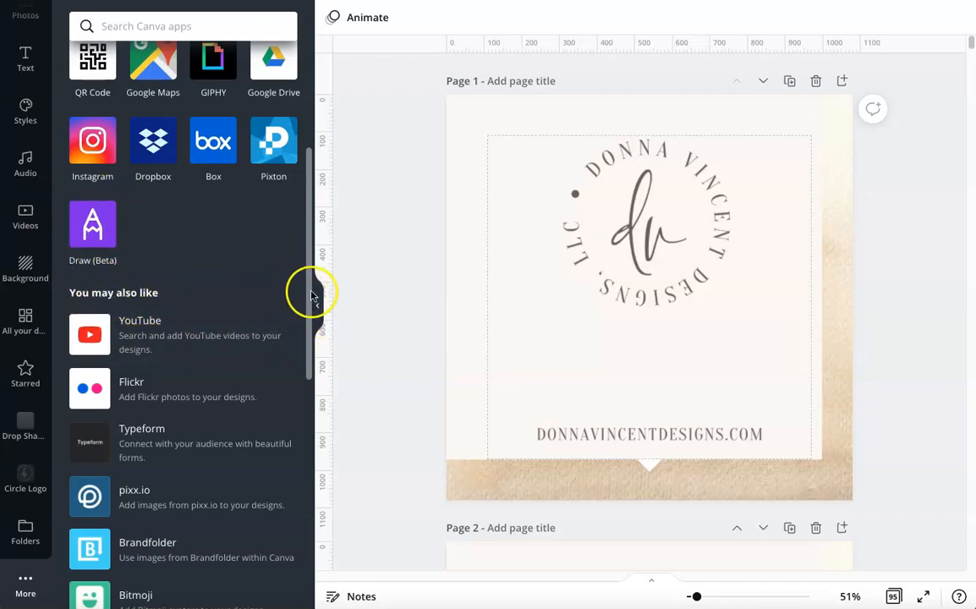
pyautogui.scroll(-3)
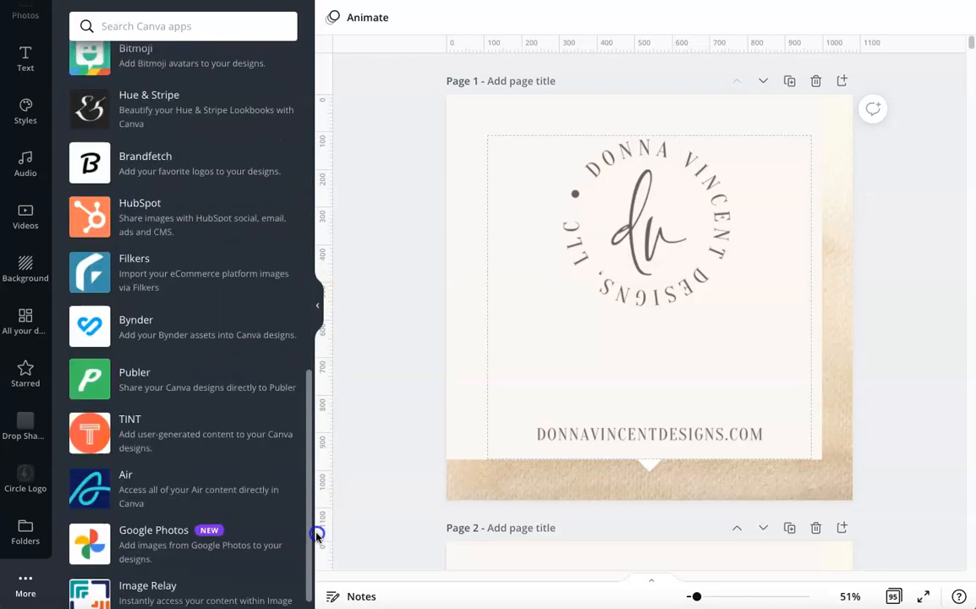
pyautogui.scroll(-3)
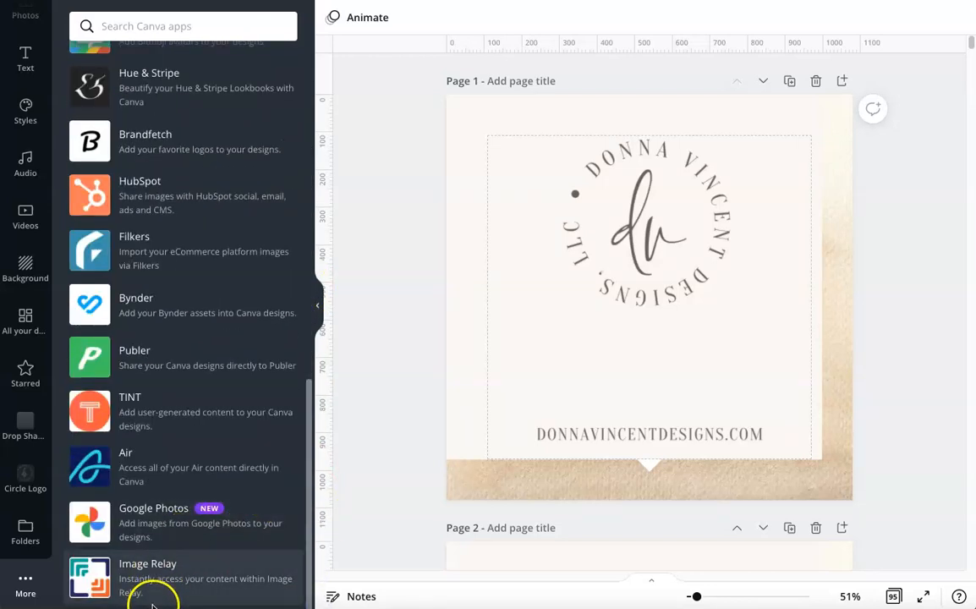
pyautogui.scroll(3)
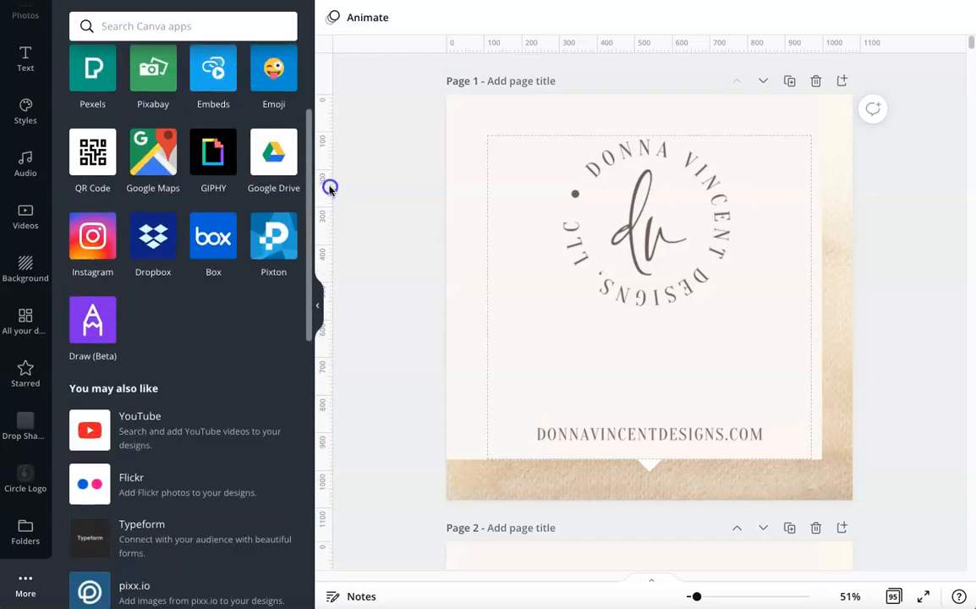
pyautogui.scroll(3)
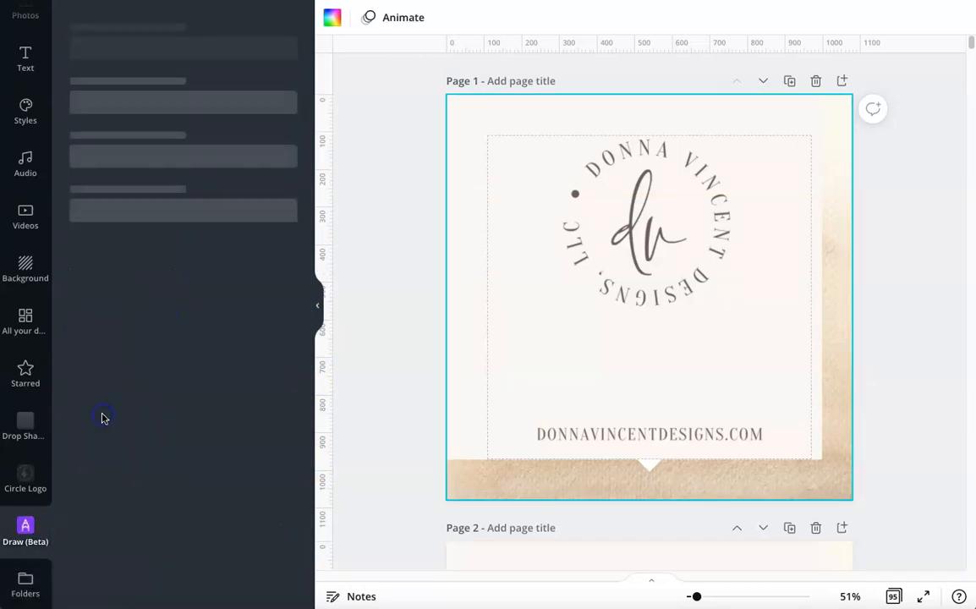
# Launch Draw (Beta), choose the Pen brush and set its size to 63.
pyautogui.click(25, 528)
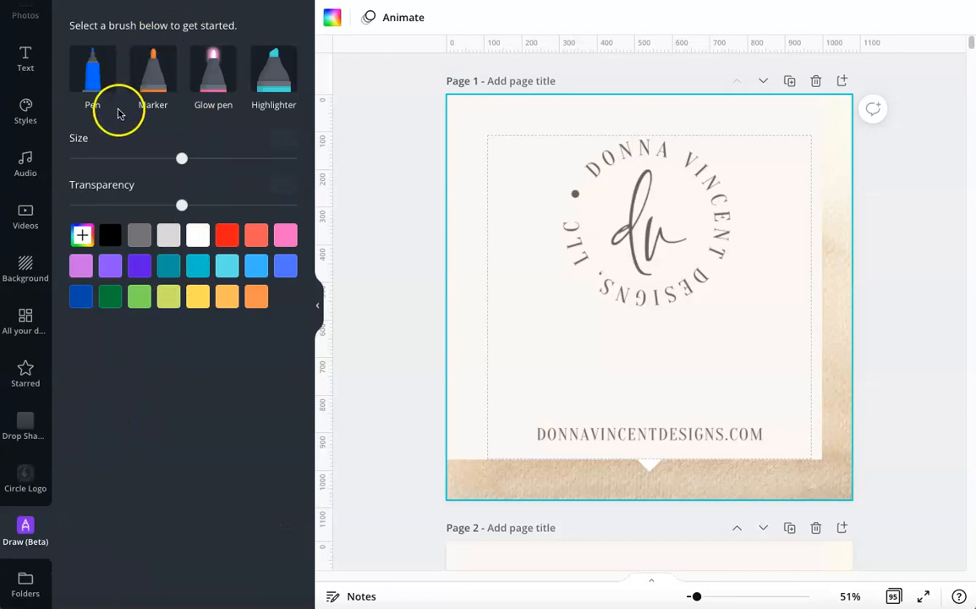
pyautogui.moveTo(172, 105)
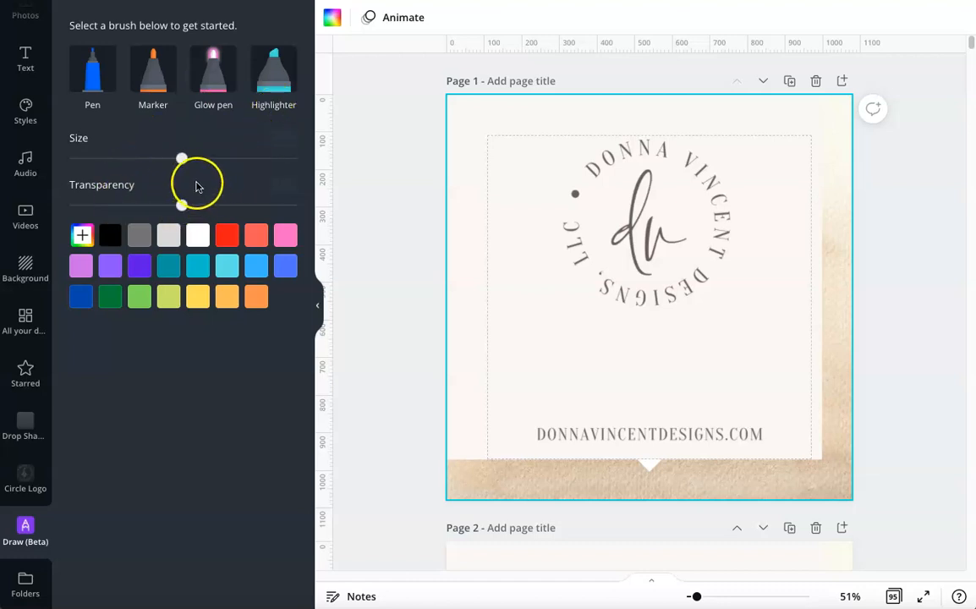
pyautogui.click(152, 71)
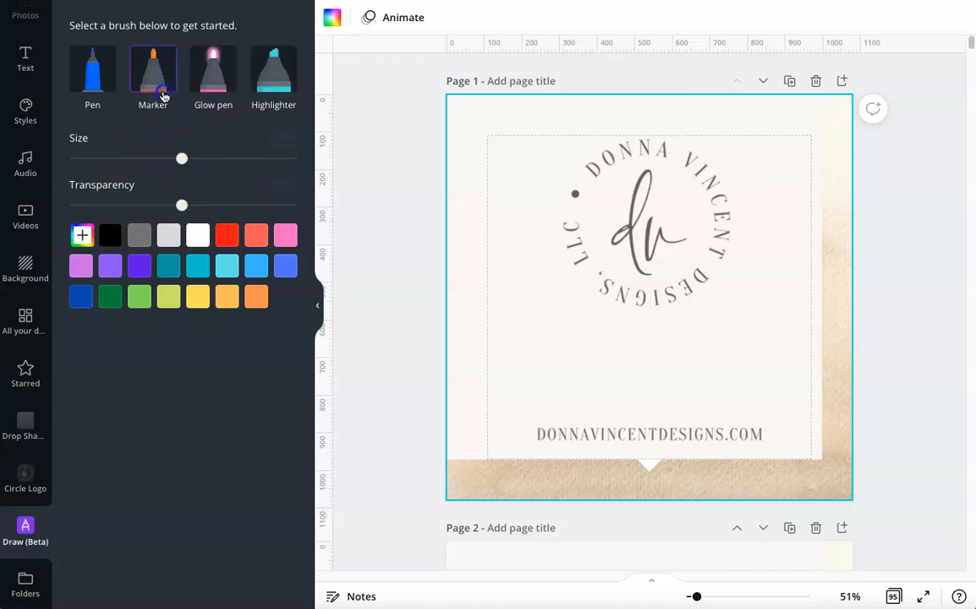
pyautogui.click(91, 71)
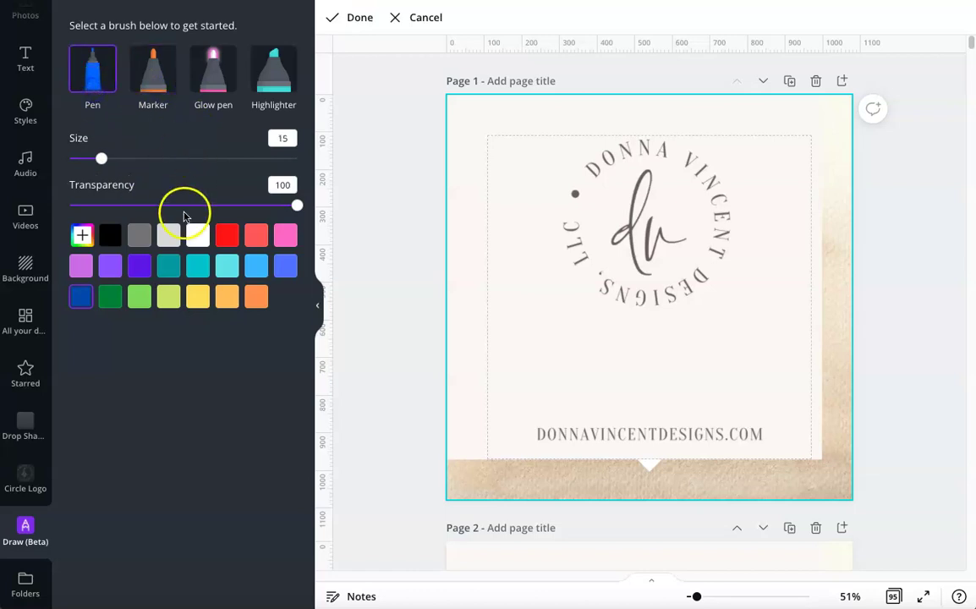
pyautogui.moveTo(102, 159); pyautogui.dragTo(281, 160)
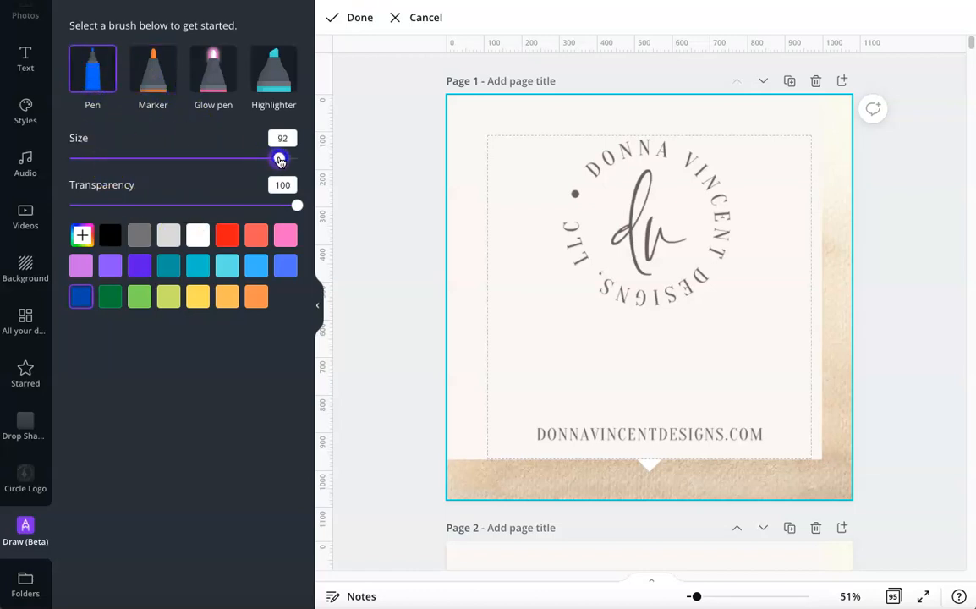
pyautogui.moveTo(281, 159); pyautogui.dragTo(213, 159)
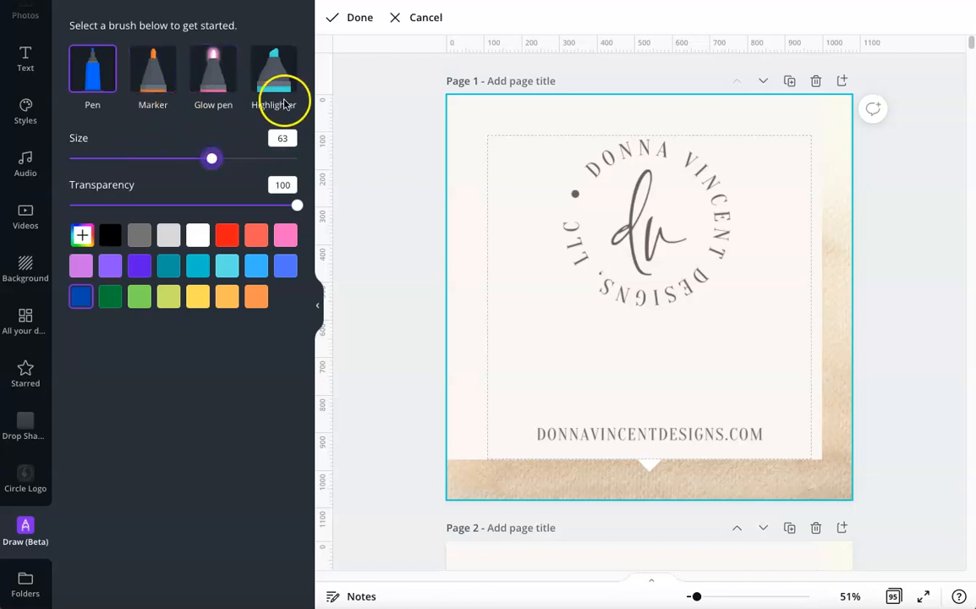
pyautogui.moveTo(211, 161)
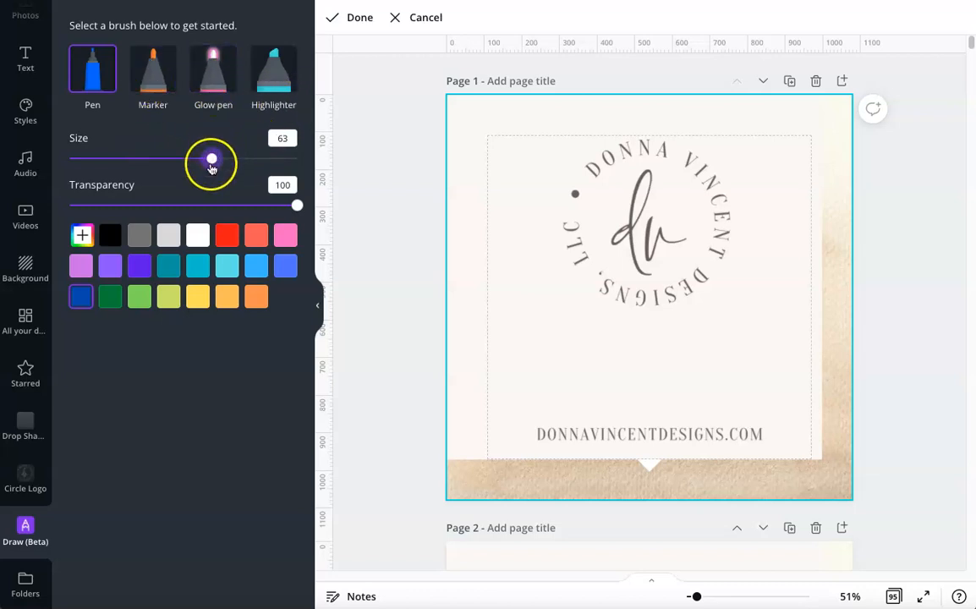
# Try pen transparency values 47, 84, 74 and 31, settling on 98.
pyautogui.moveTo(298, 207); pyautogui.dragTo(176, 207)
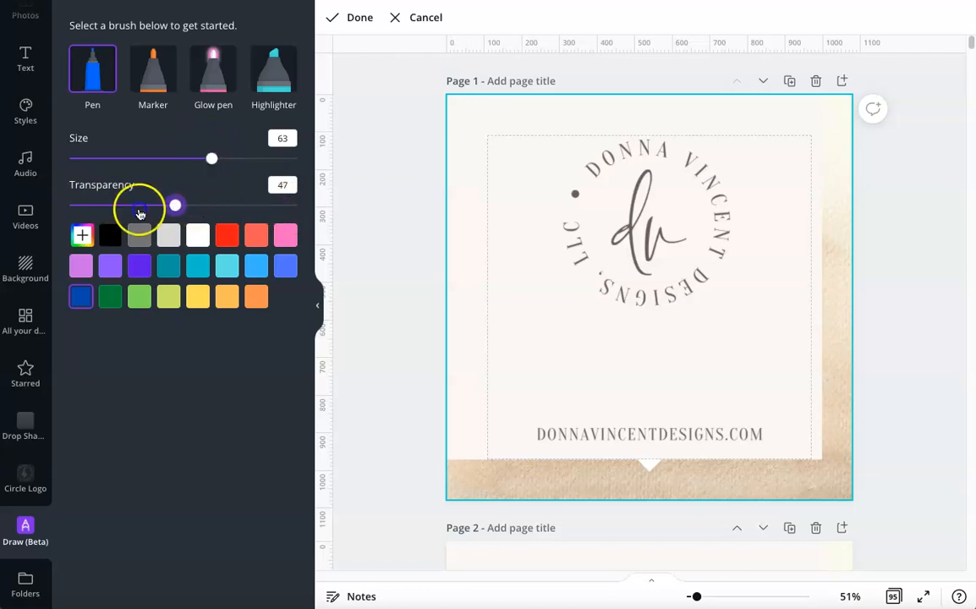
pyautogui.moveTo(176, 206); pyautogui.dragTo(261, 206)
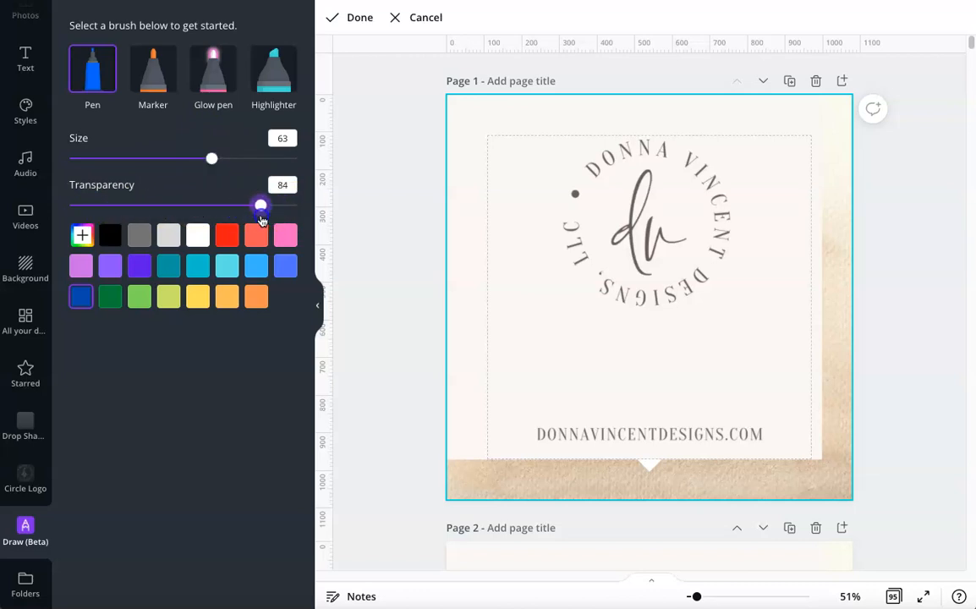
pyautogui.moveTo(261, 207); pyautogui.dragTo(237, 207)
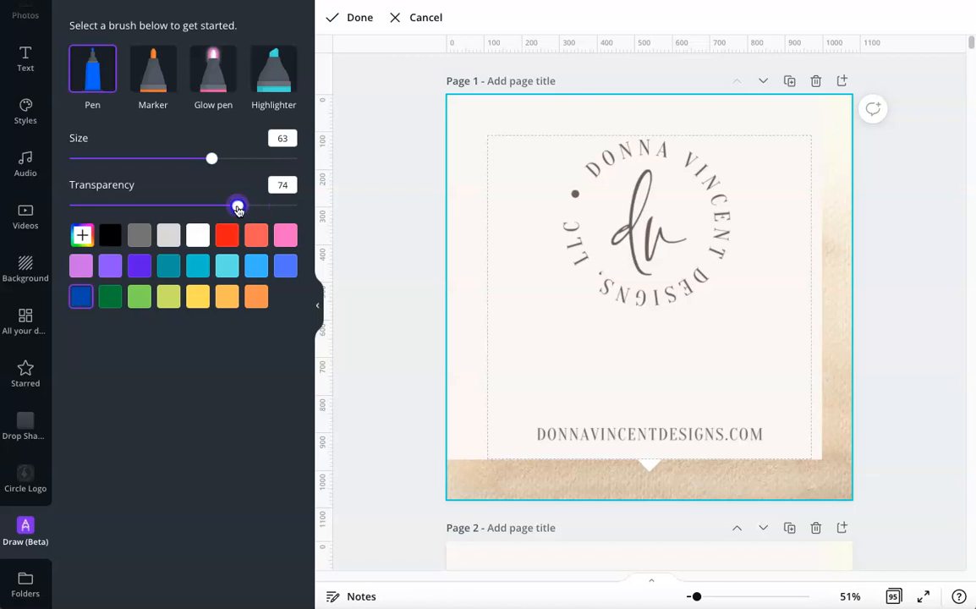
pyautogui.moveTo(237, 207); pyautogui.dragTo(139, 207)
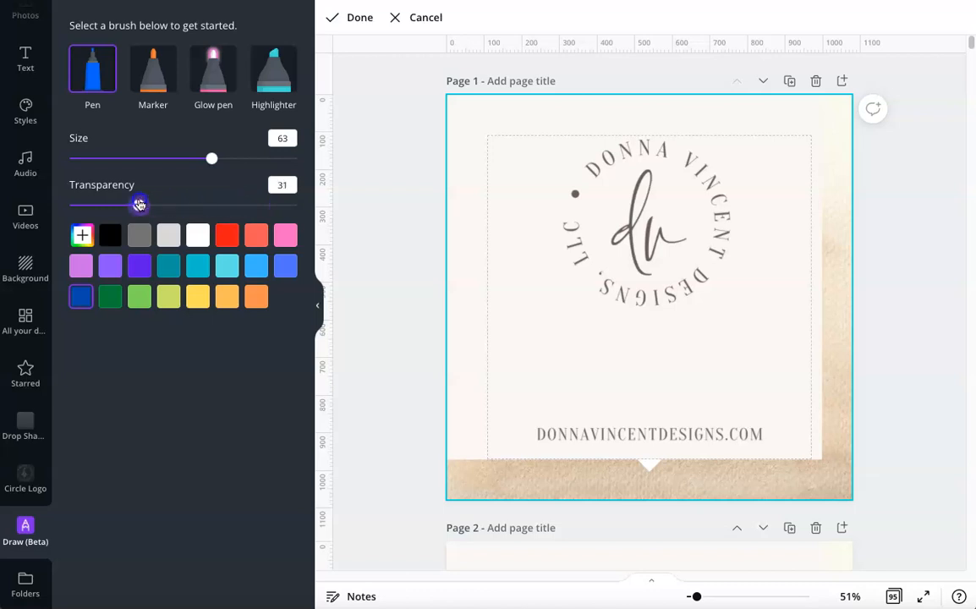
pyautogui.moveTo(138, 205); pyautogui.dragTo(293, 205)
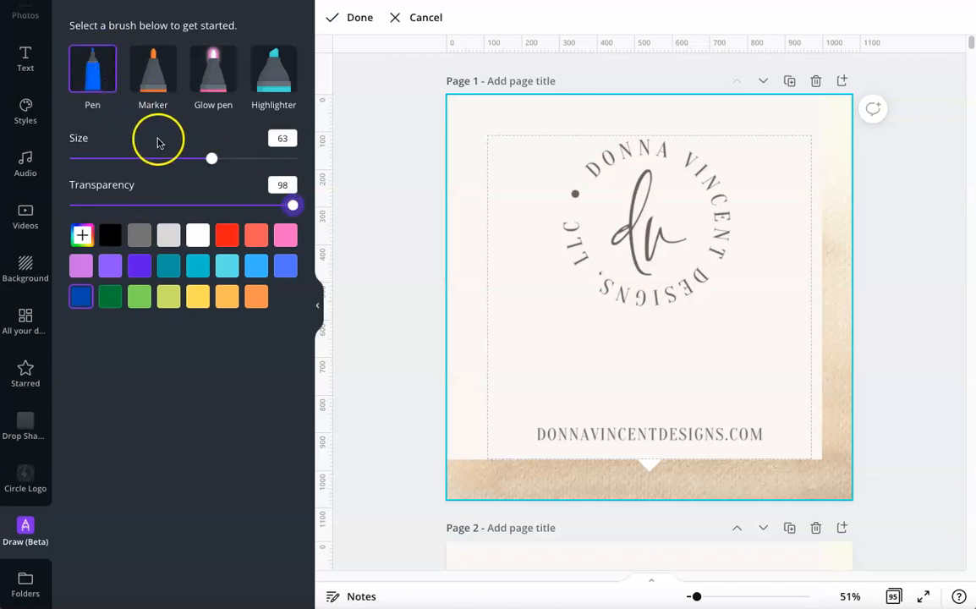
# Draw a solid red pen line below the logo at full transparency.
pyautogui.click(227, 235)
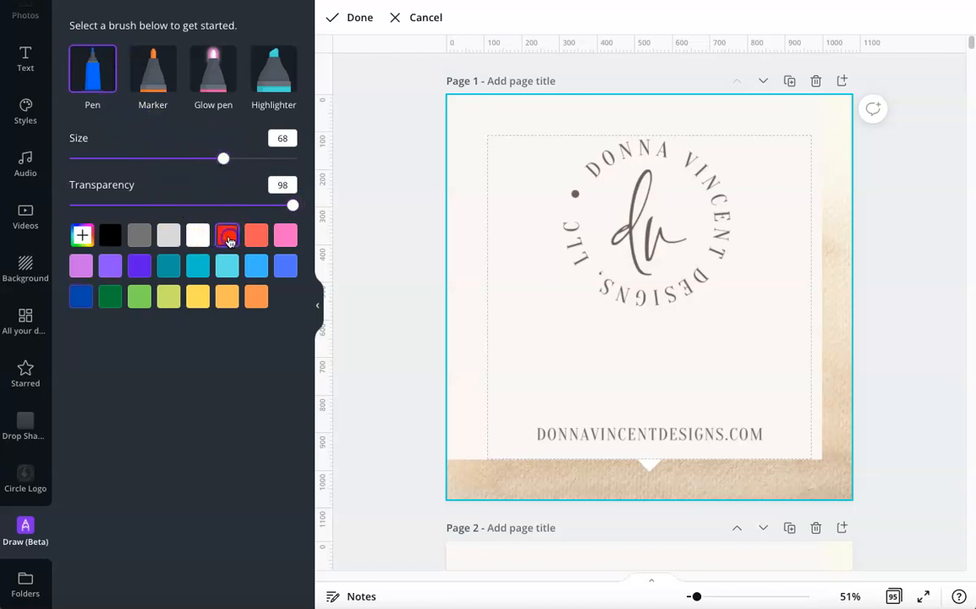
pyautogui.moveTo(499, 369); pyautogui.dragTo(652, 376)
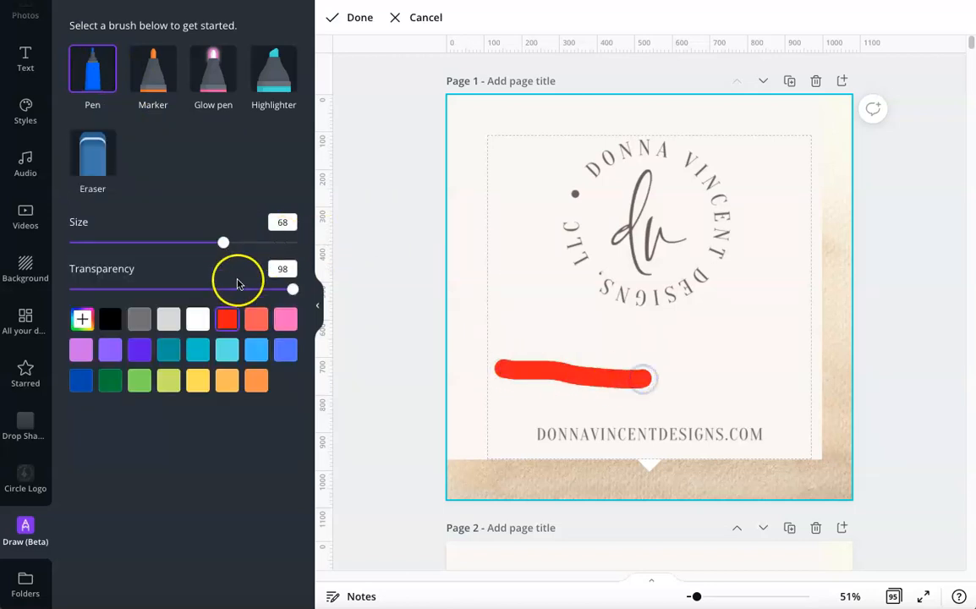
pyautogui.moveTo(291, 289); pyautogui.dragTo(296, 289)
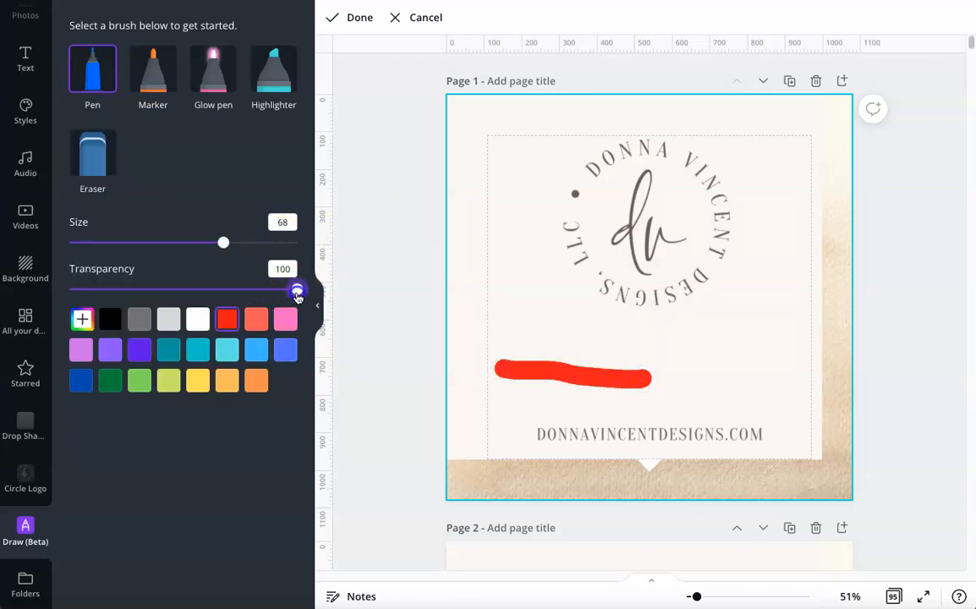
# Draw a second red line above it at 46 transparency, then lower transparency to 29.
pyautogui.moveTo(298, 291); pyautogui.dragTo(172, 291)
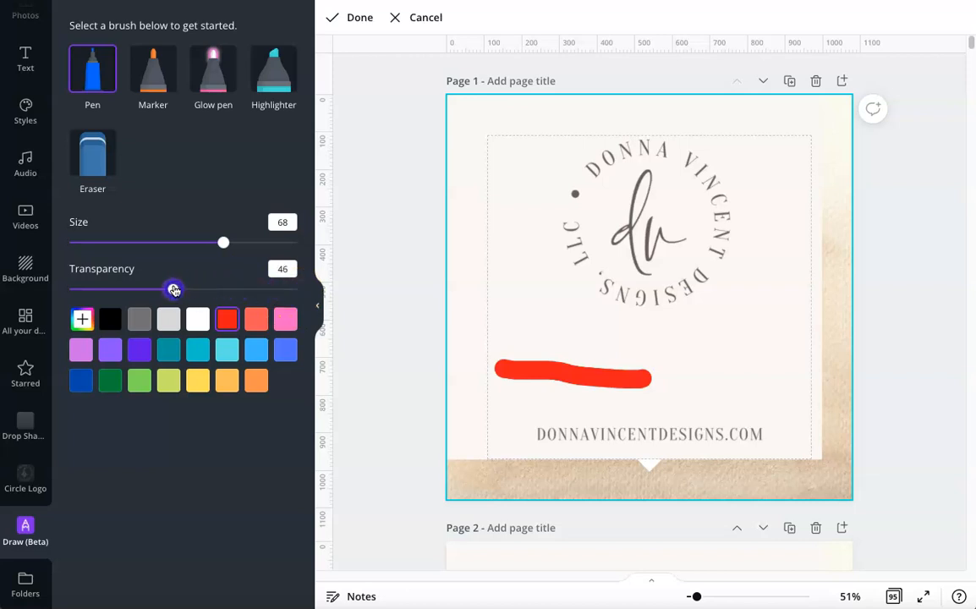
pyautogui.moveTo(490, 329); pyautogui.dragTo(701, 346)
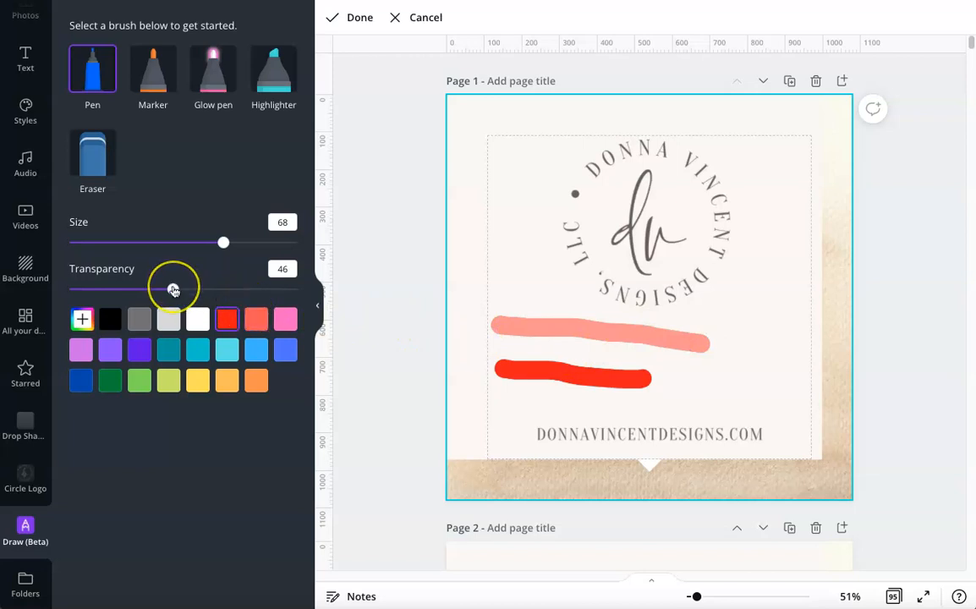
pyautogui.moveTo(172, 289); pyautogui.dragTo(115, 289)
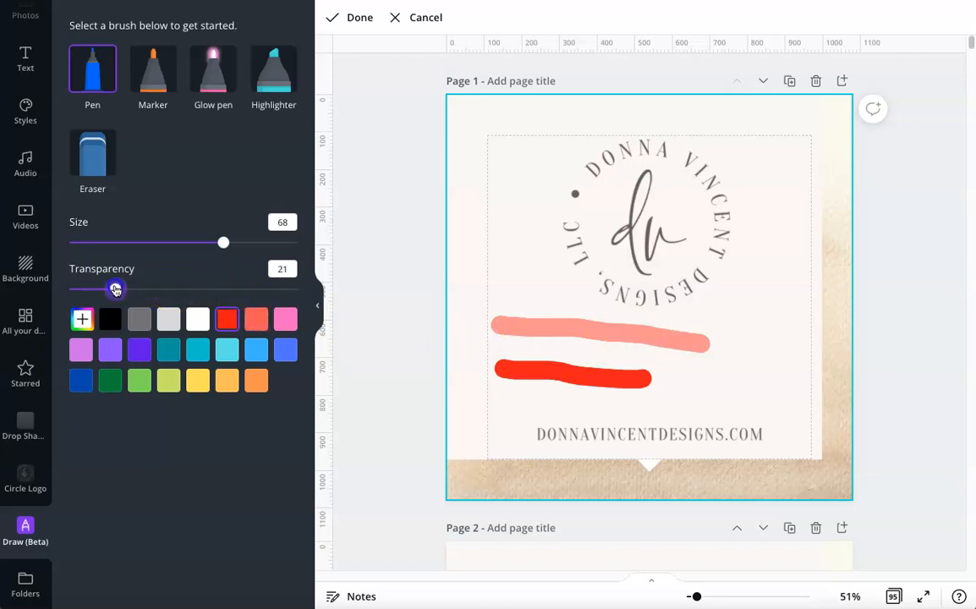
pyautogui.moveTo(115, 290); pyautogui.dragTo(133, 289)
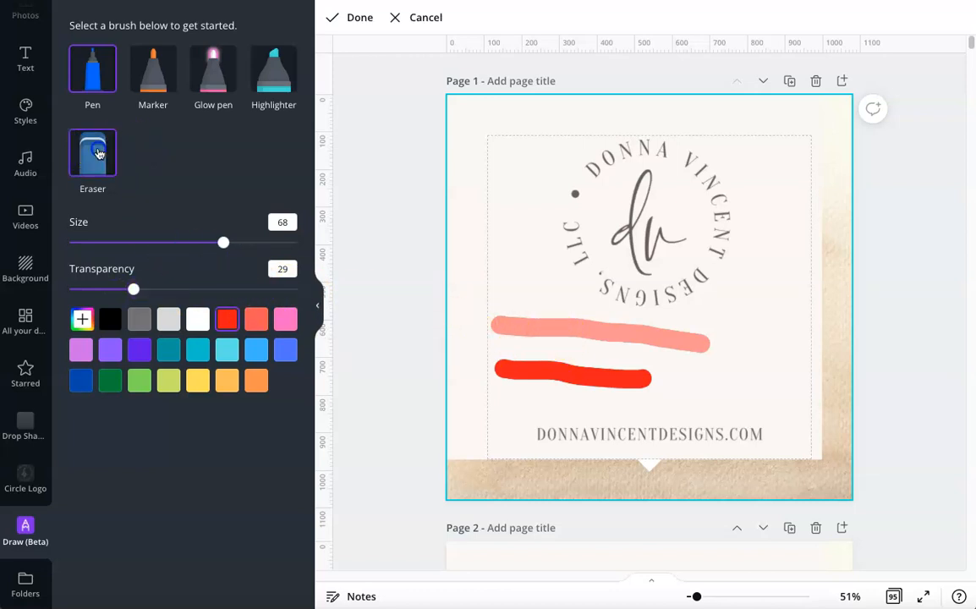
# Erase both red lines with a 100-size eraser and reveal the full colour choices.
pyautogui.click(92, 152)
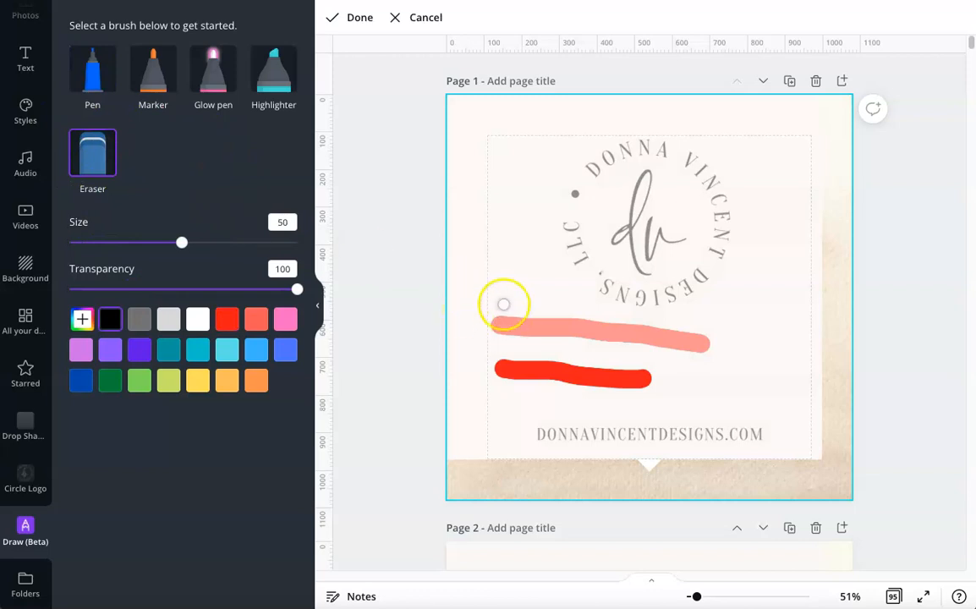
pyautogui.moveTo(181, 243); pyautogui.dragTo(298, 243)
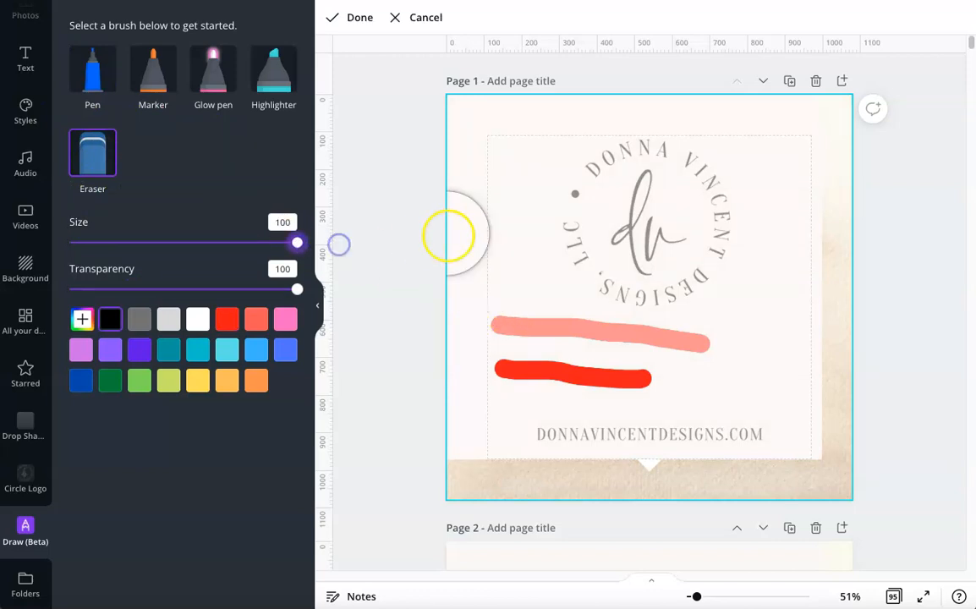
pyautogui.moveTo(449, 237); pyautogui.dragTo(550, 372)
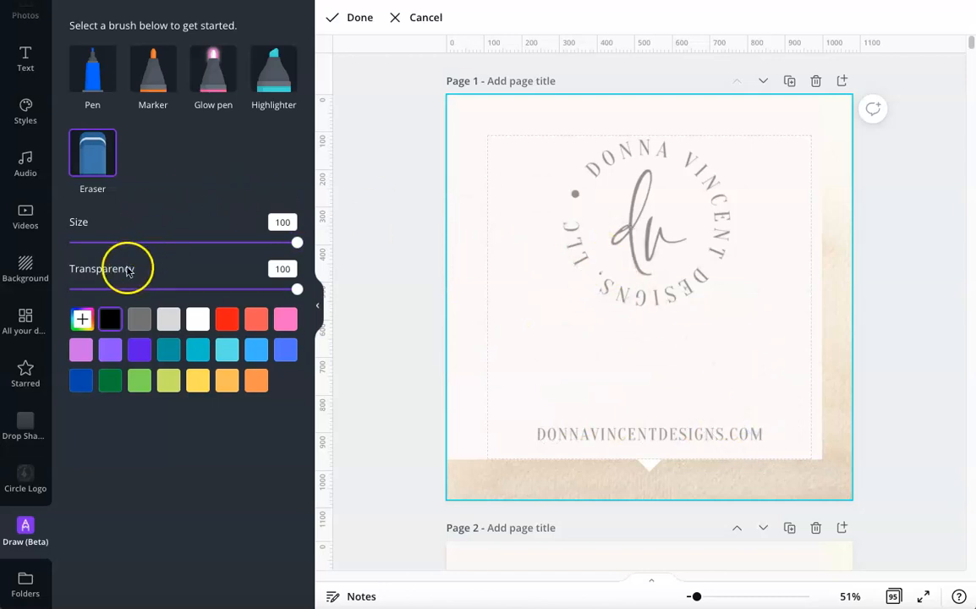
pyautogui.click(81, 318)
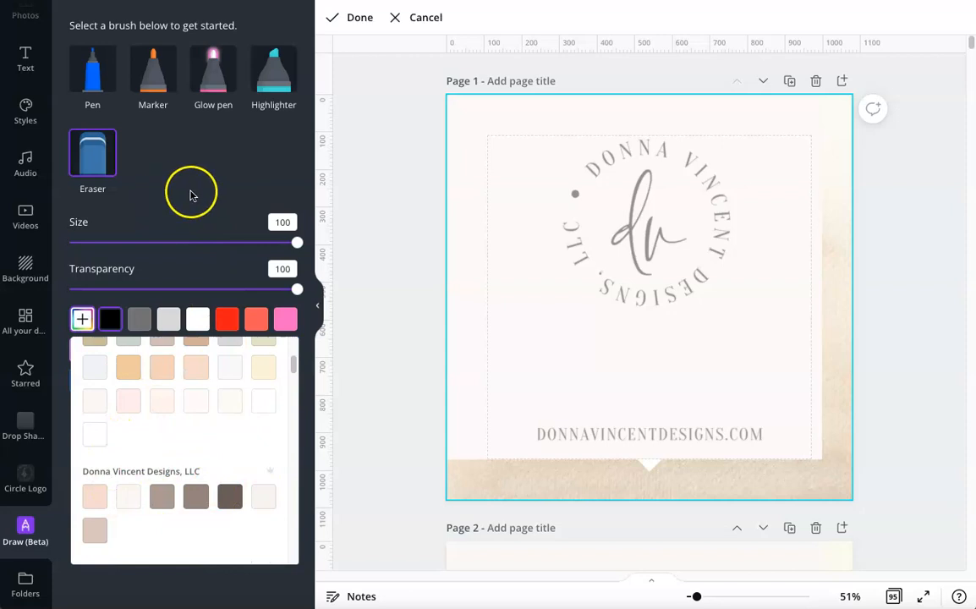
# Draw glow-pen strokes across the logo at 82 transparency.
pyautogui.click(213, 76)
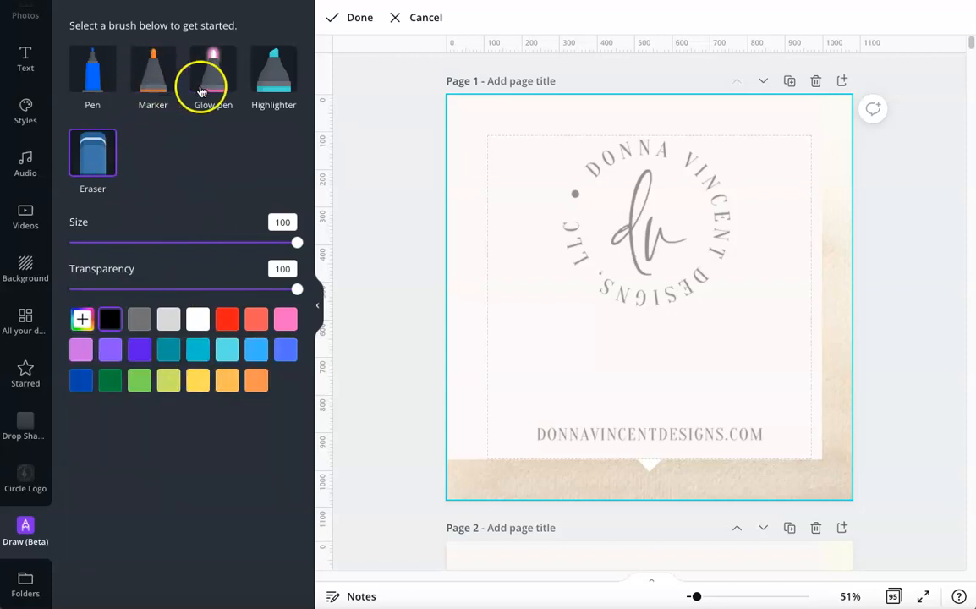
pyautogui.moveTo(298, 242); pyautogui.dragTo(181, 241)
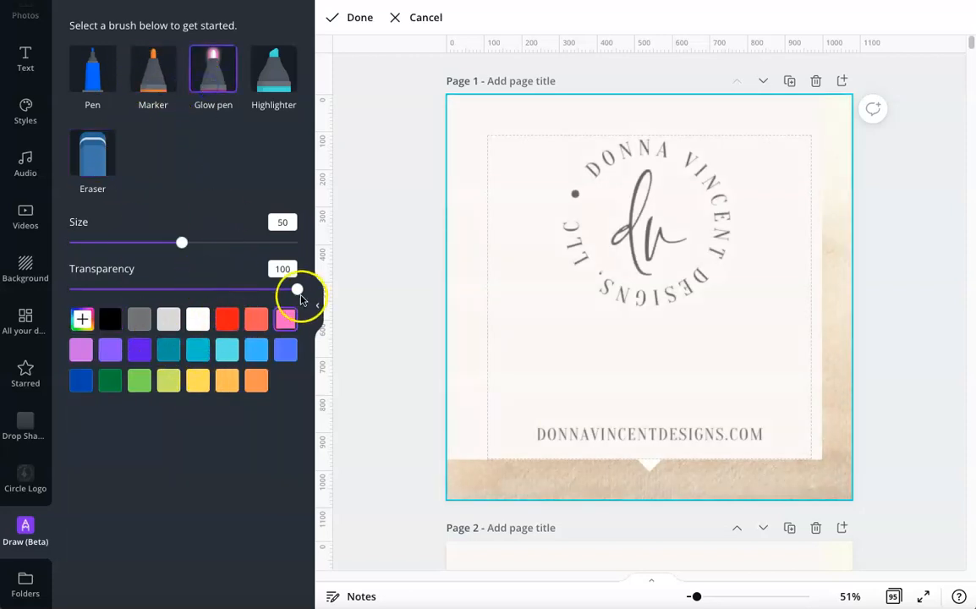
pyautogui.moveTo(298, 289); pyautogui.dragTo(255, 289)
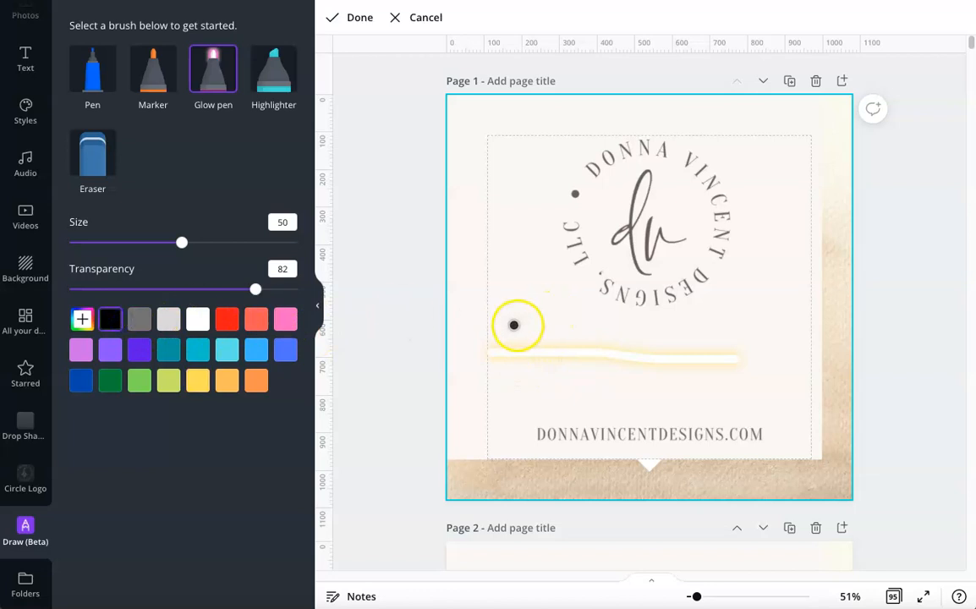
pyautogui.moveTo(516, 328); pyautogui.dragTo(792, 335)
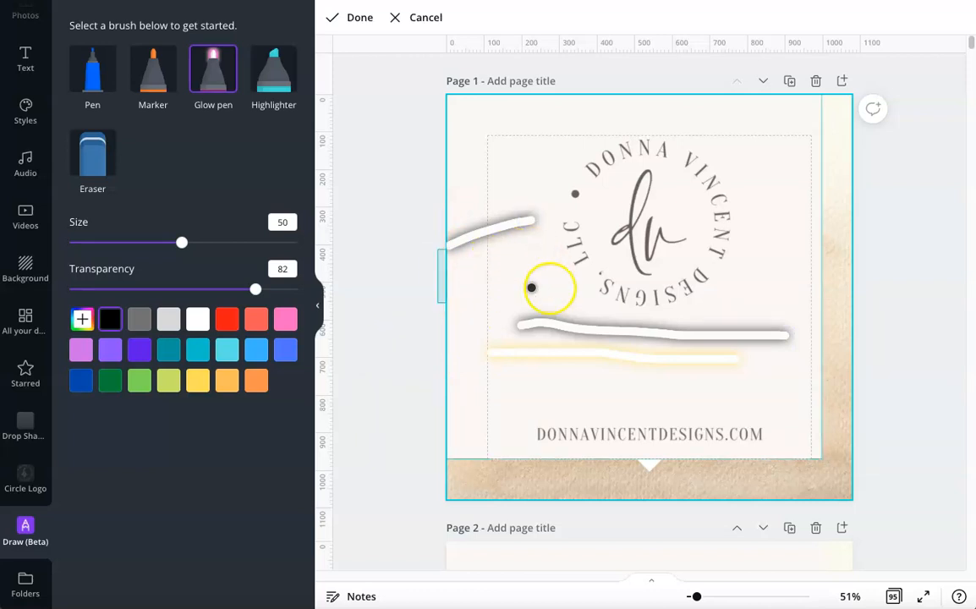
# Return to the plain Pen brush at 65 transparency.
pyautogui.click(92, 71)
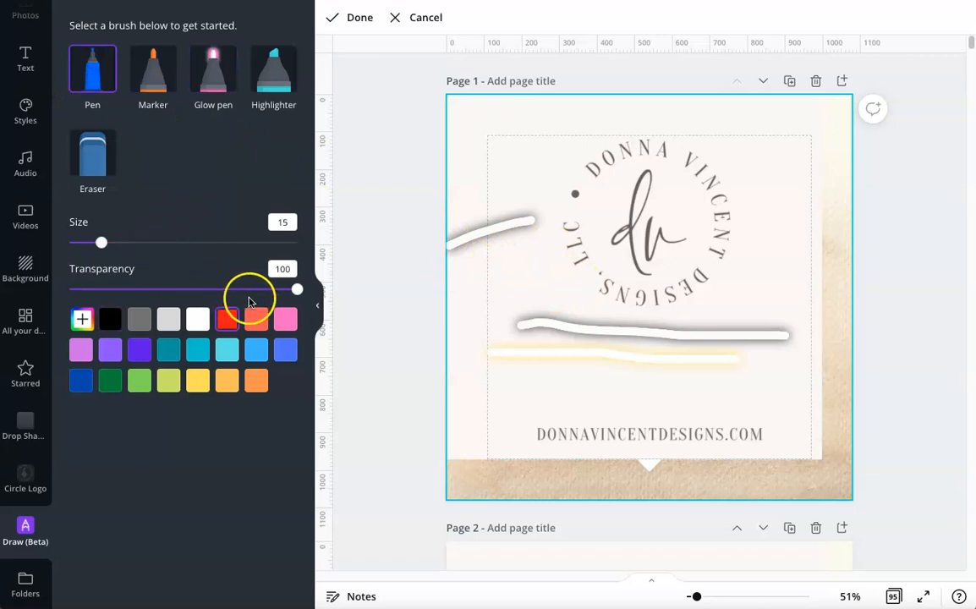
pyautogui.moveTo(297, 289); pyautogui.dragTo(217, 289)
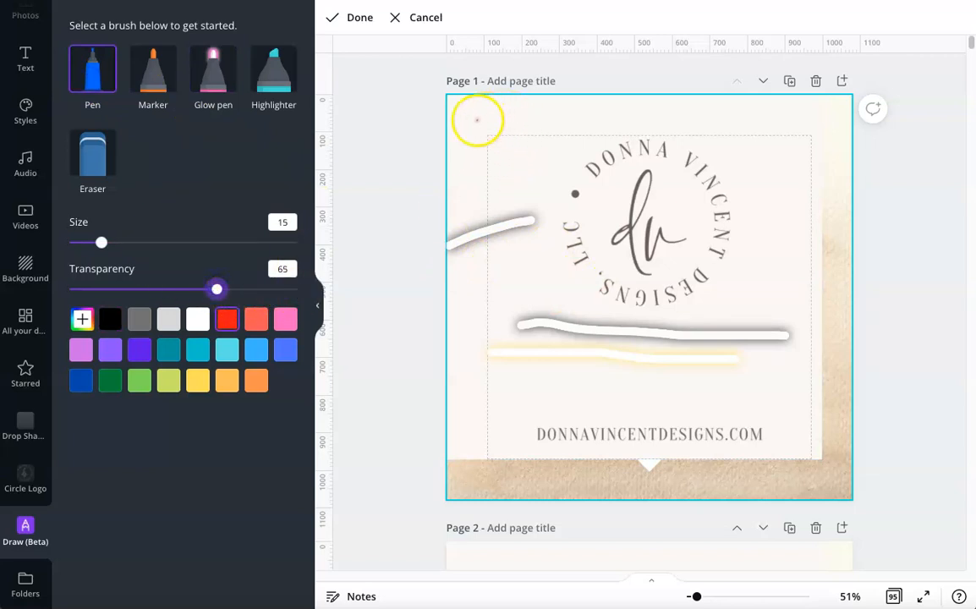